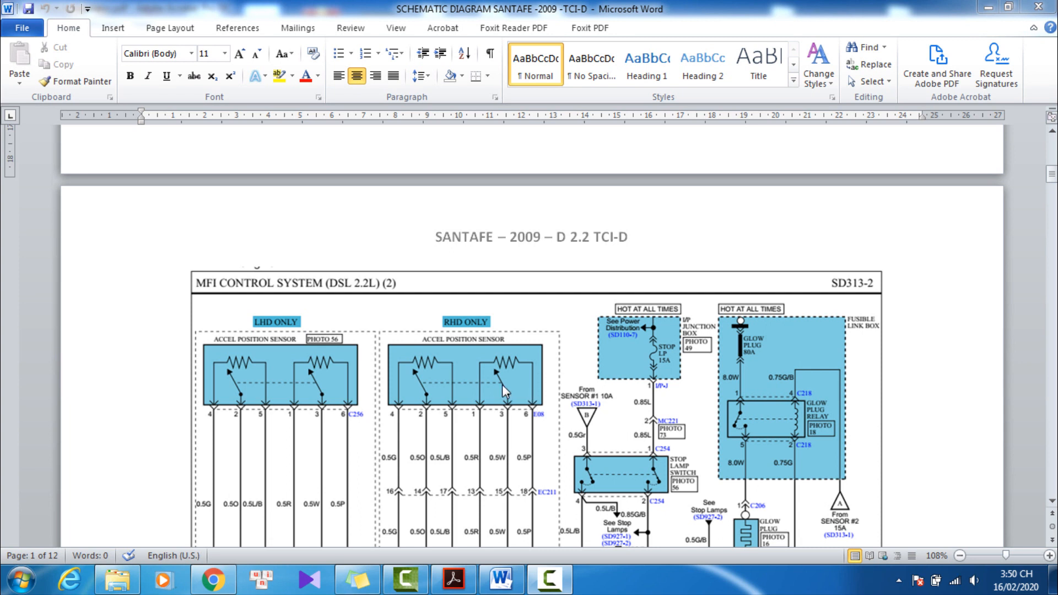
pyautogui.moveTo(398, 347)
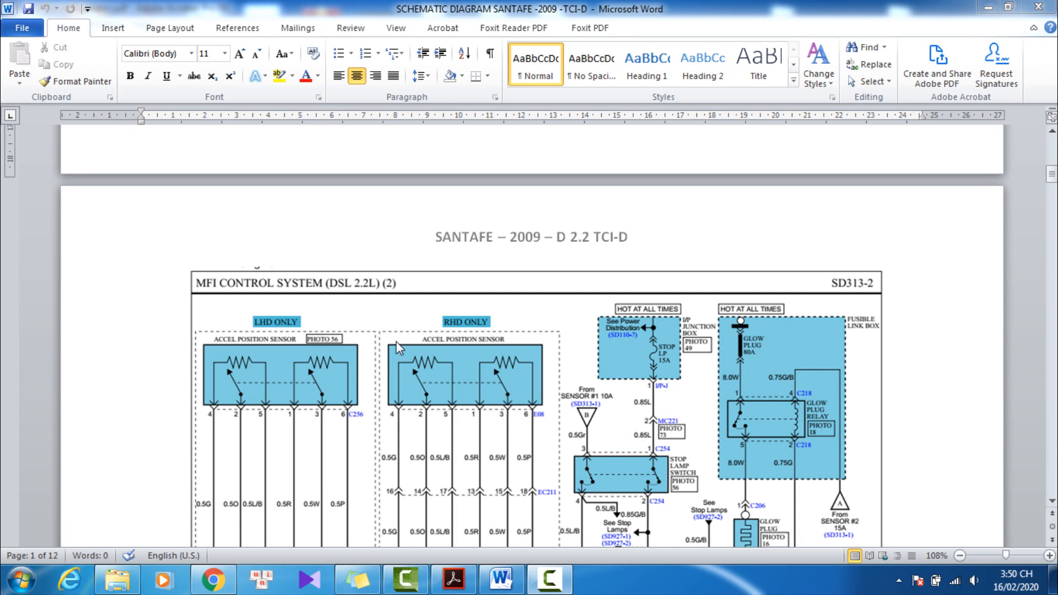
pyautogui.scroll(3)
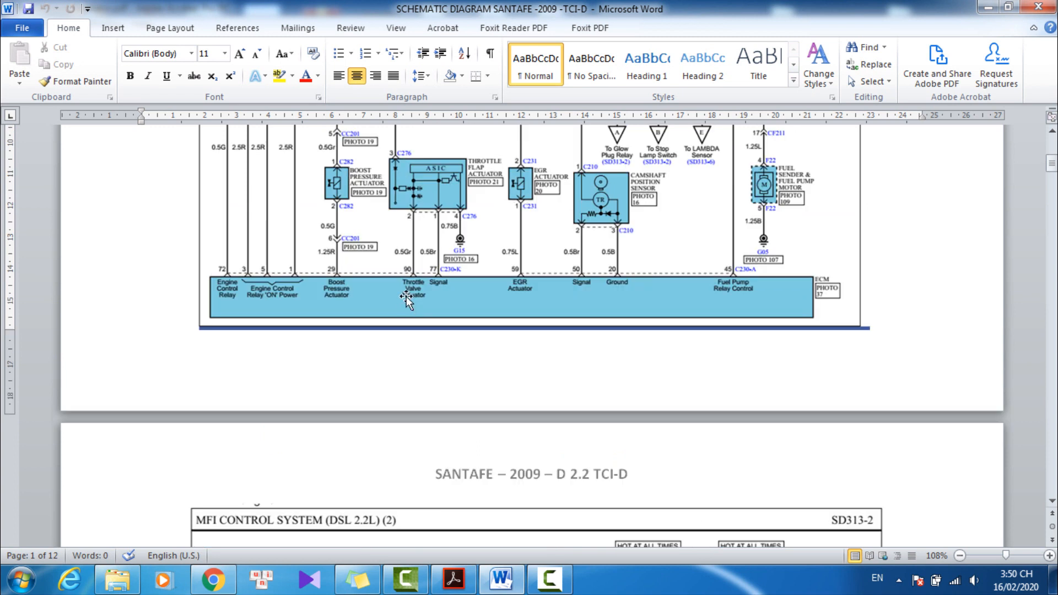
pyautogui.scroll(-3)
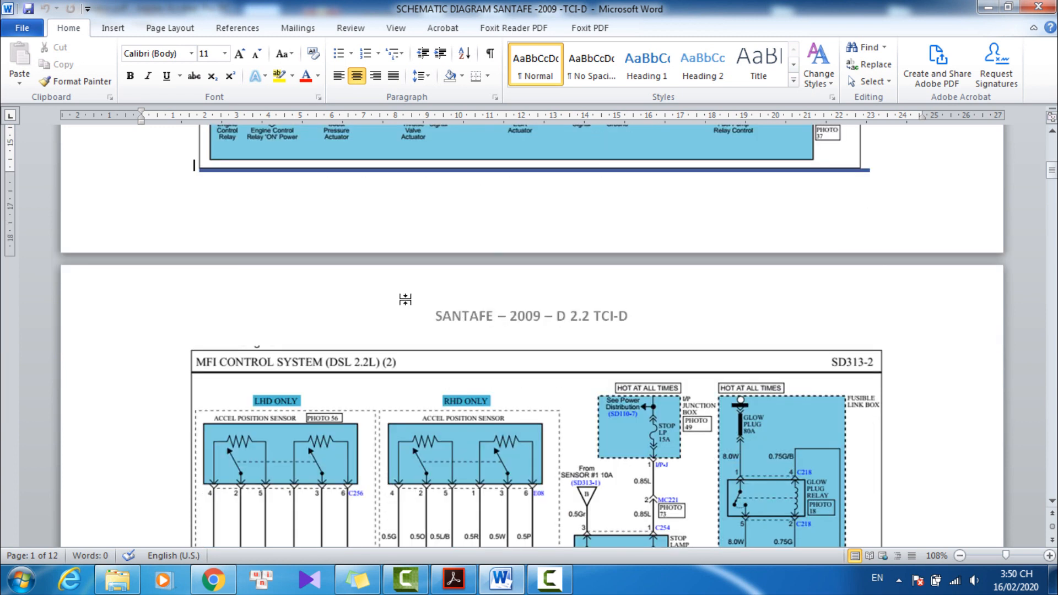
pyautogui.scroll(-3)
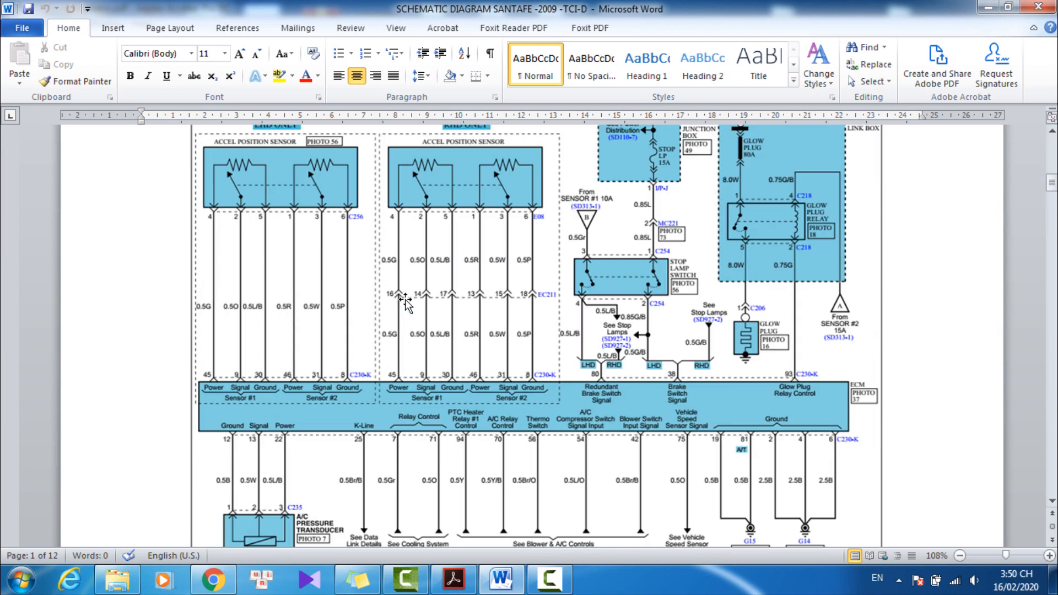
pyautogui.scroll(-3)
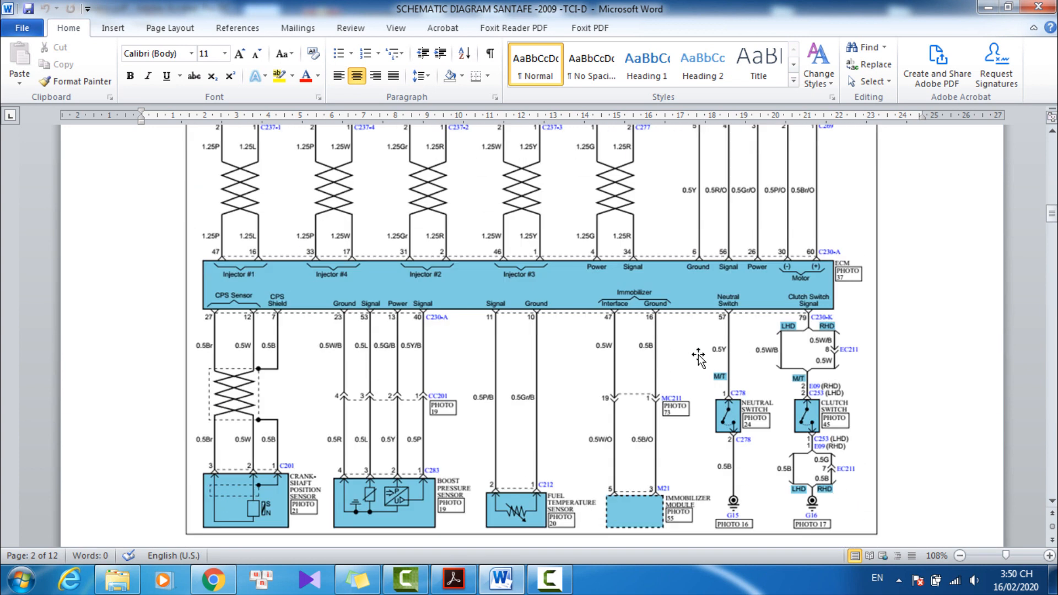
pyautogui.scroll(-3)
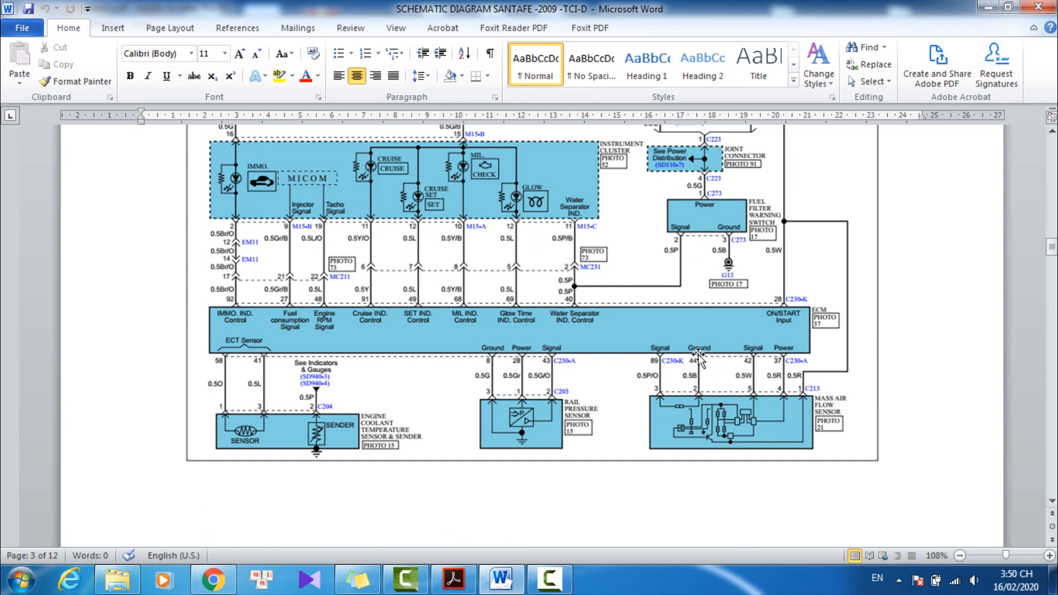
pyautogui.scroll(-3)
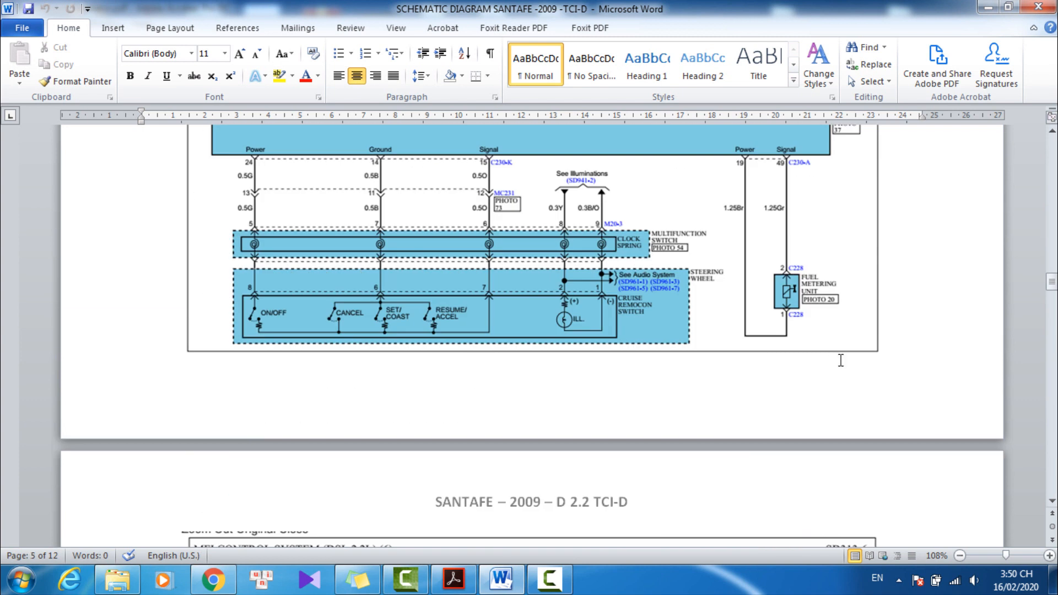
pyautogui.scroll(3)
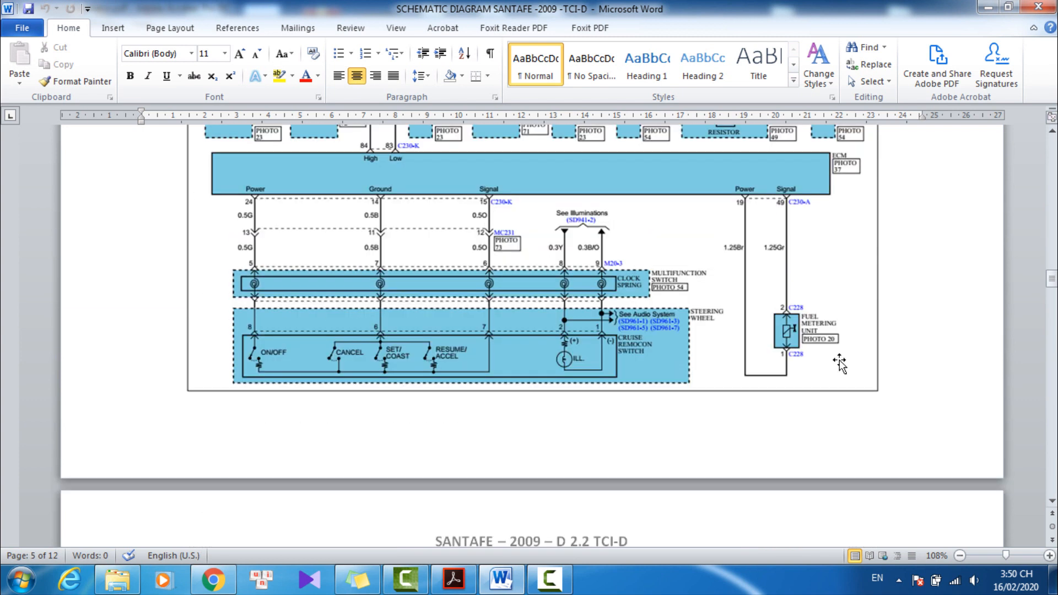
pyautogui.moveTo(792, 324)
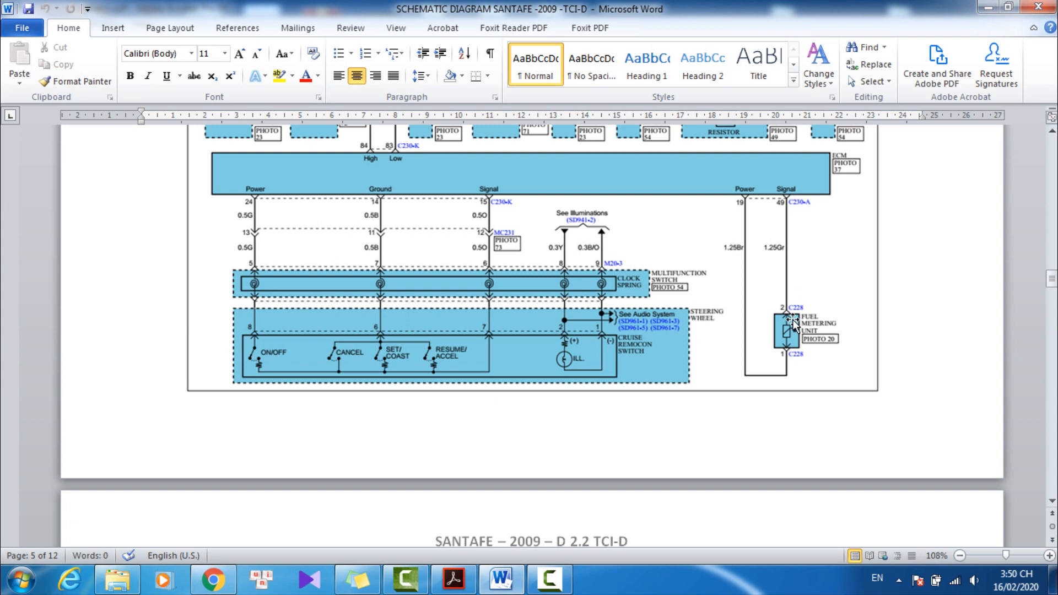
pyautogui.moveTo(829, 302)
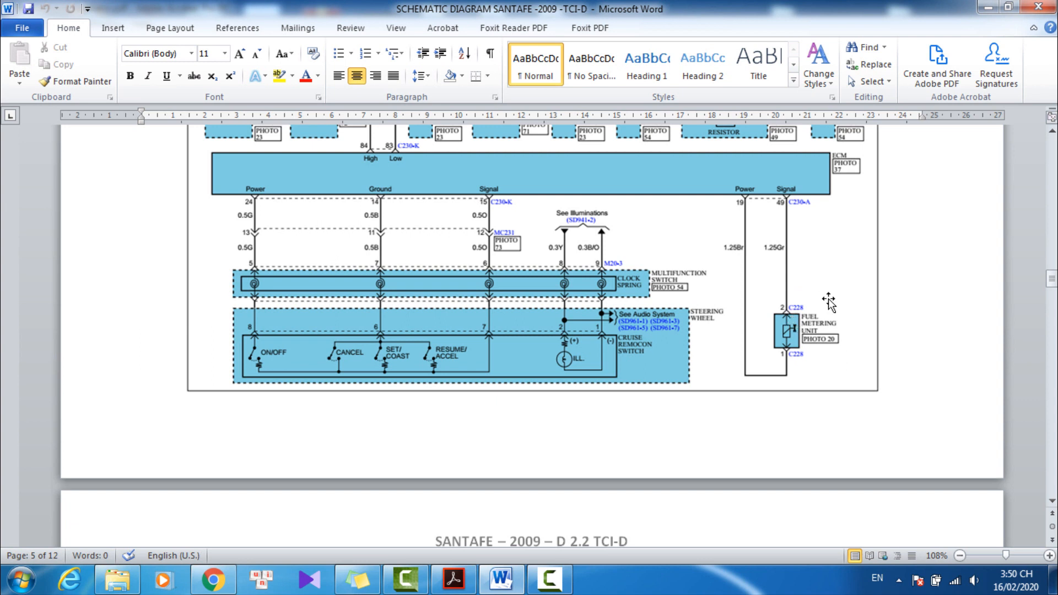
pyautogui.moveTo(817, 307)
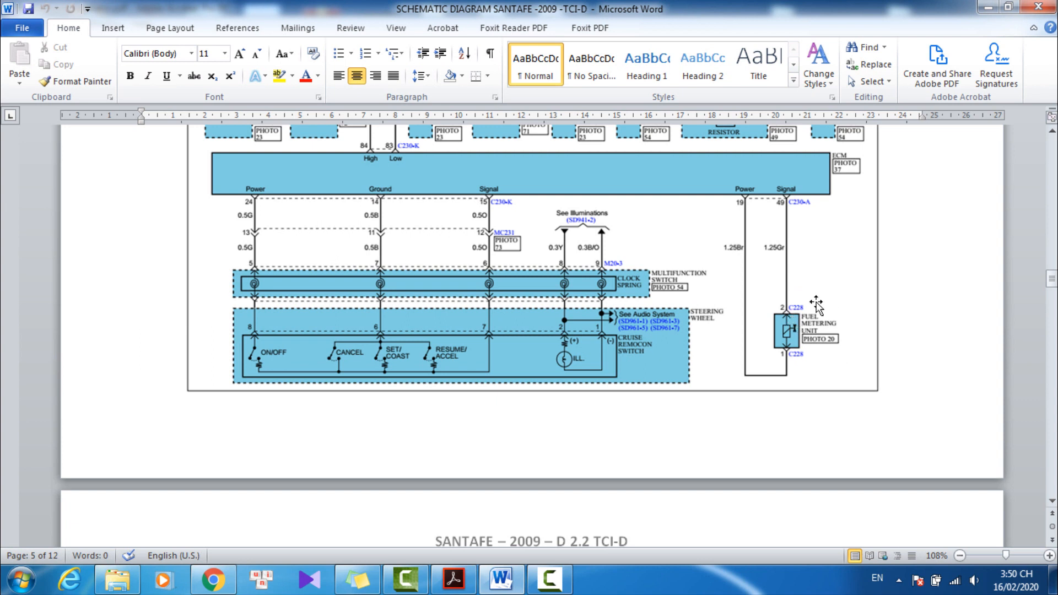
pyautogui.moveTo(769, 200)
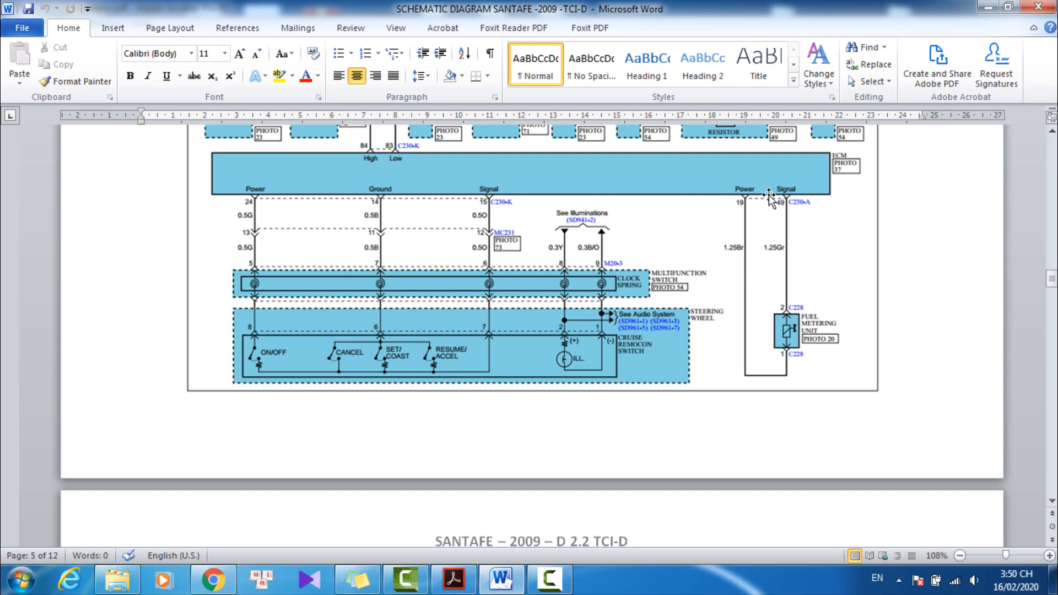
pyautogui.moveTo(779, 210)
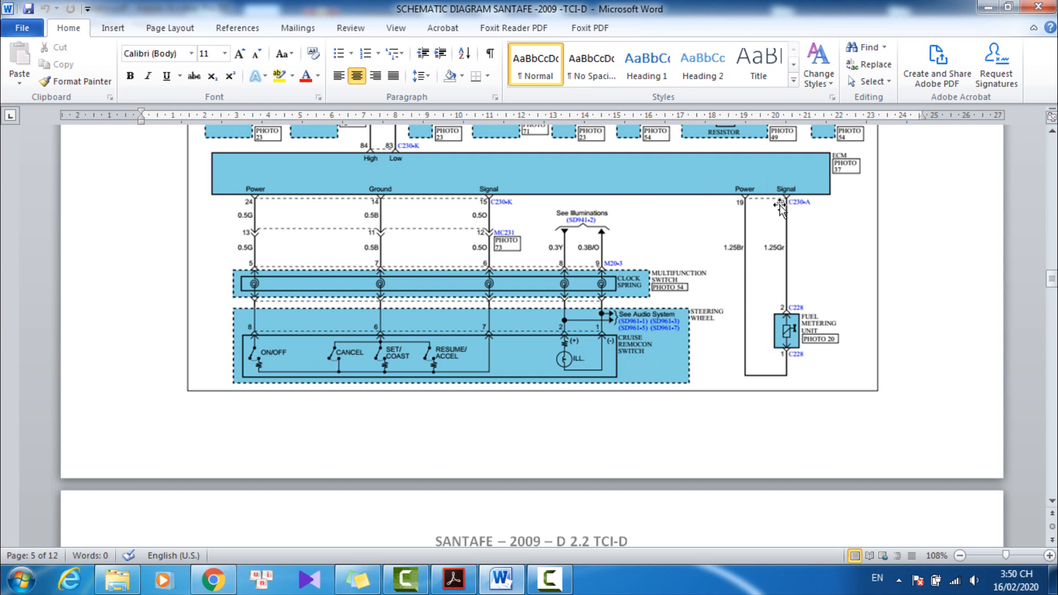
pyautogui.moveTo(771, 343)
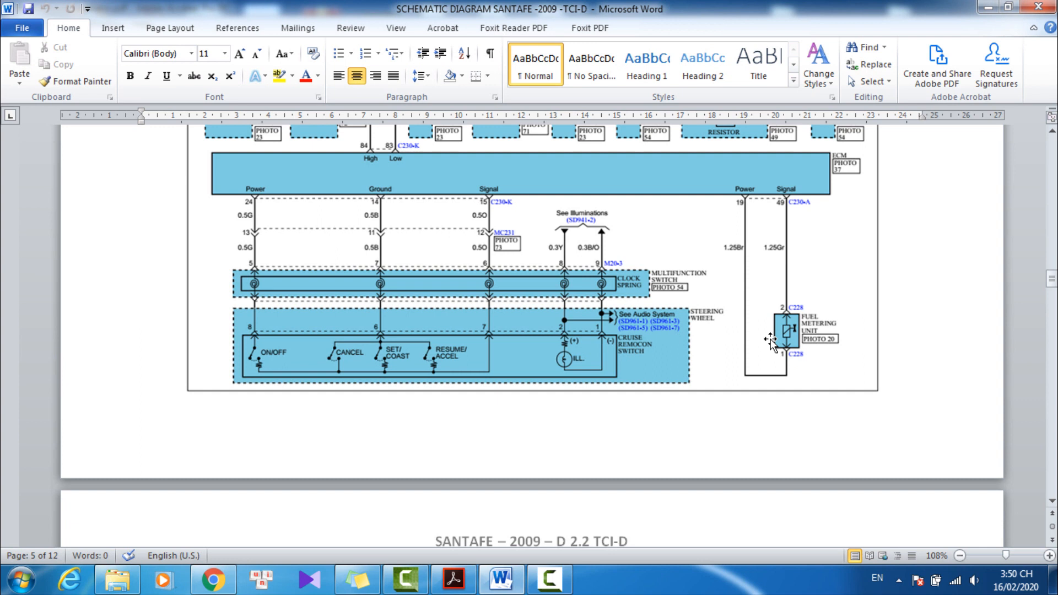
pyautogui.moveTo(795, 350)
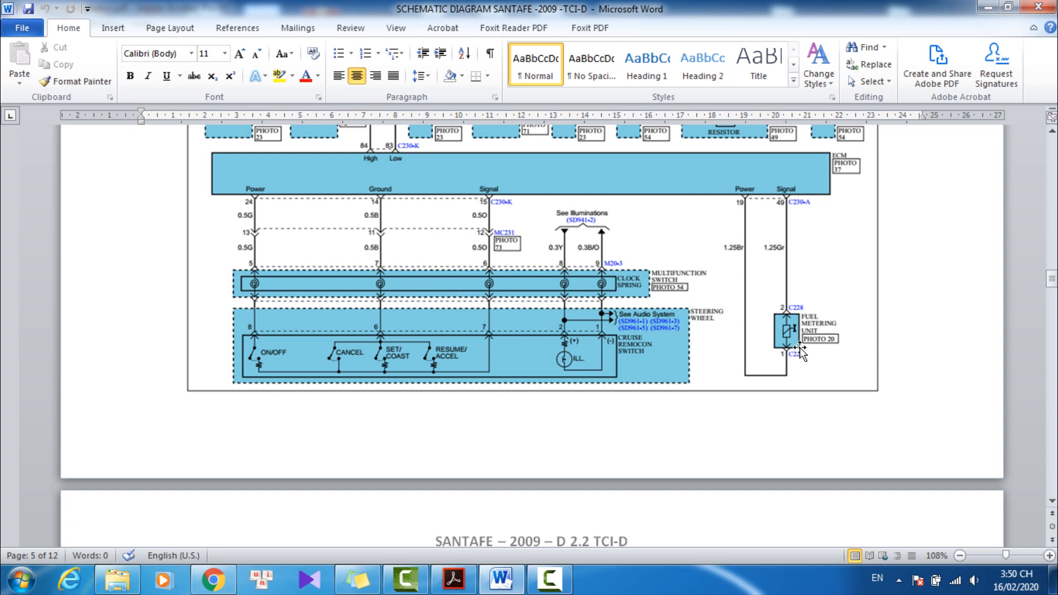
pyautogui.moveTo(811, 338)
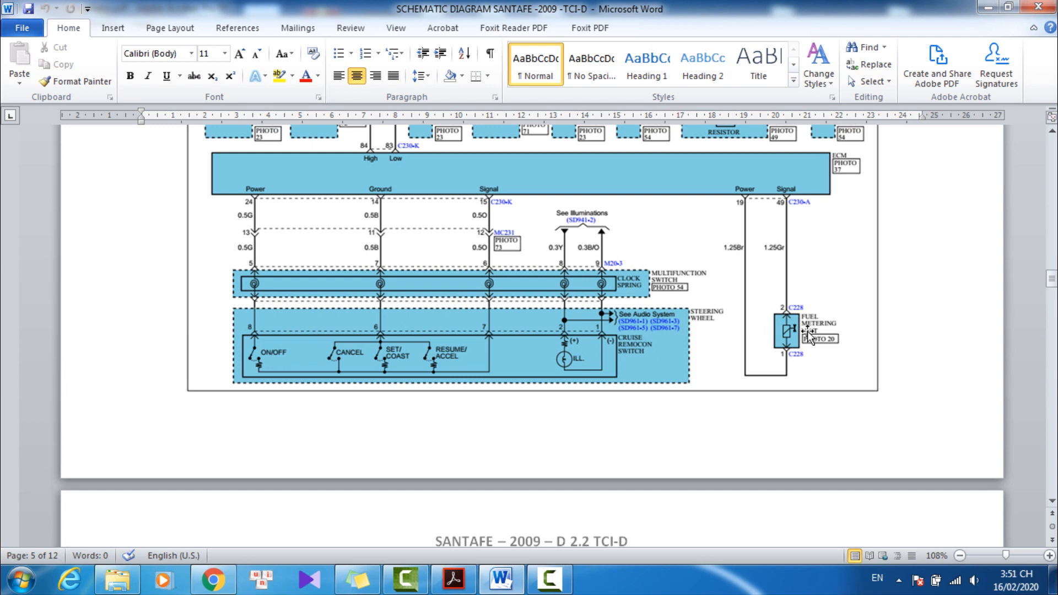
pyautogui.moveTo(819, 302)
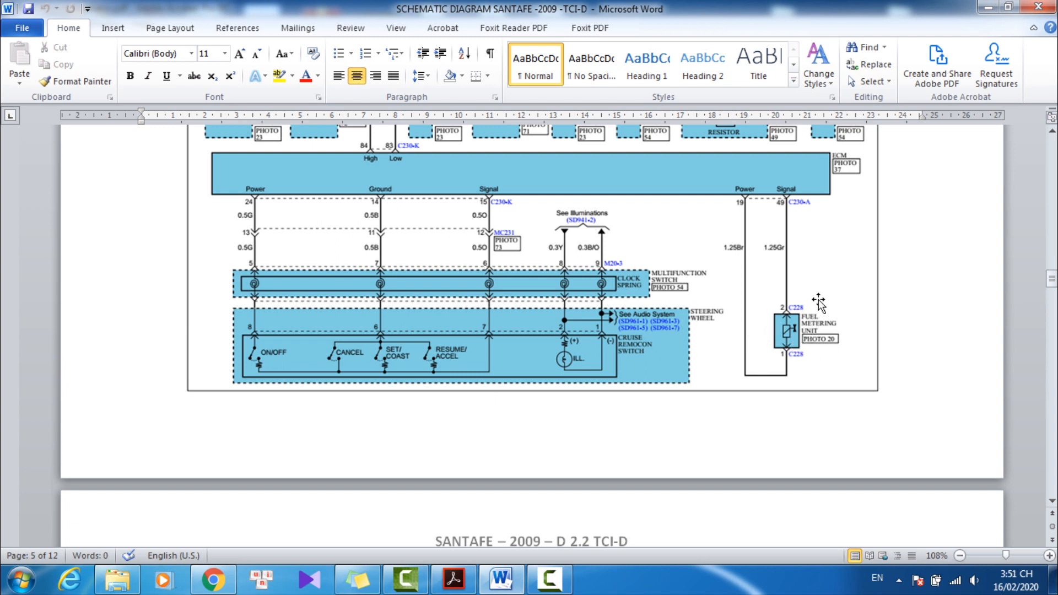
pyautogui.moveTo(831, 297)
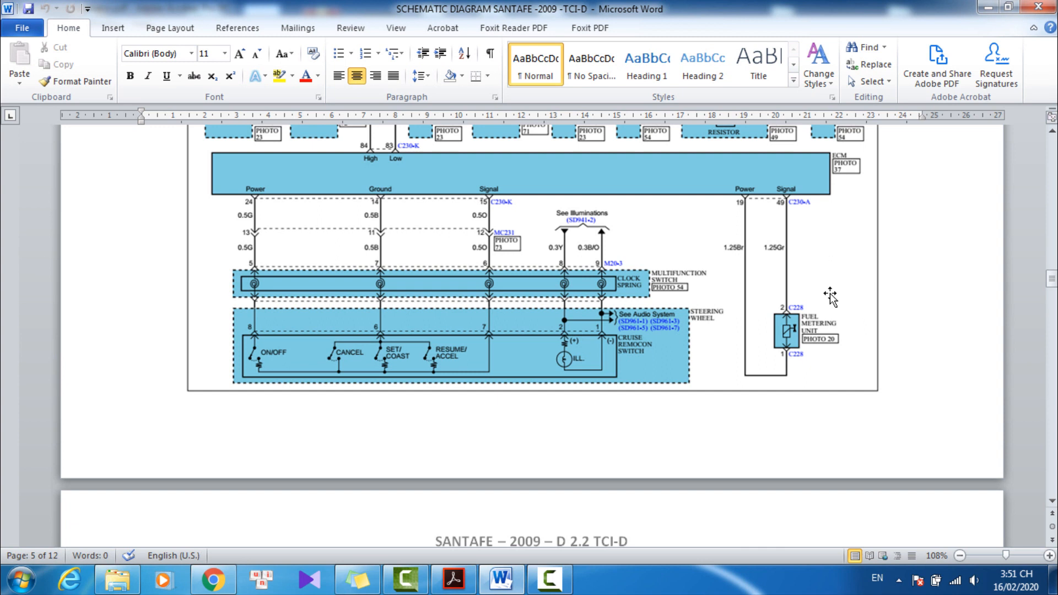
pyautogui.moveTo(831, 296)
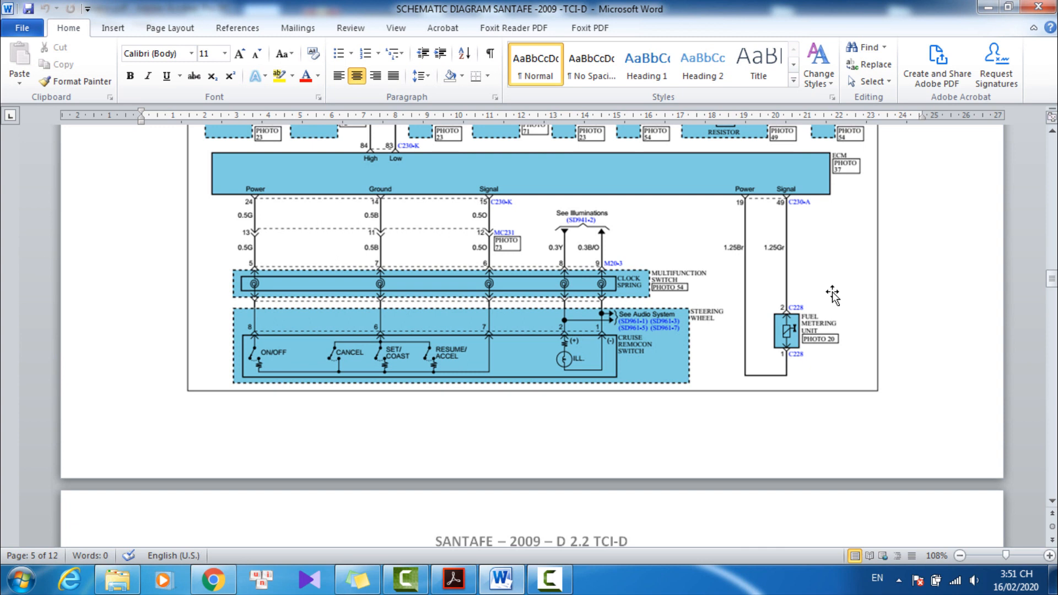
pyautogui.moveTo(849, 347)
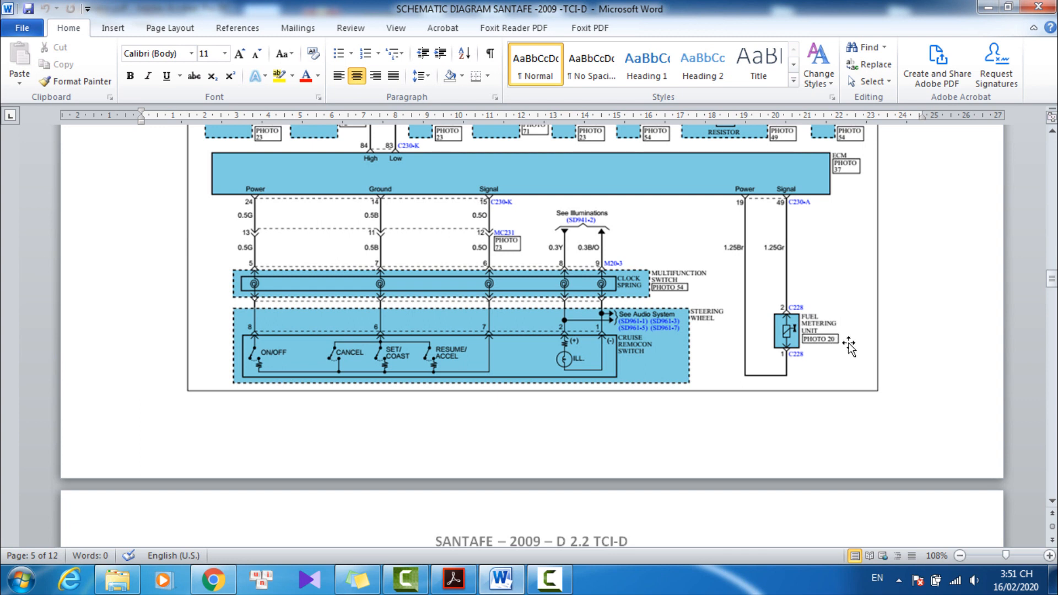
pyautogui.moveTo(856, 334)
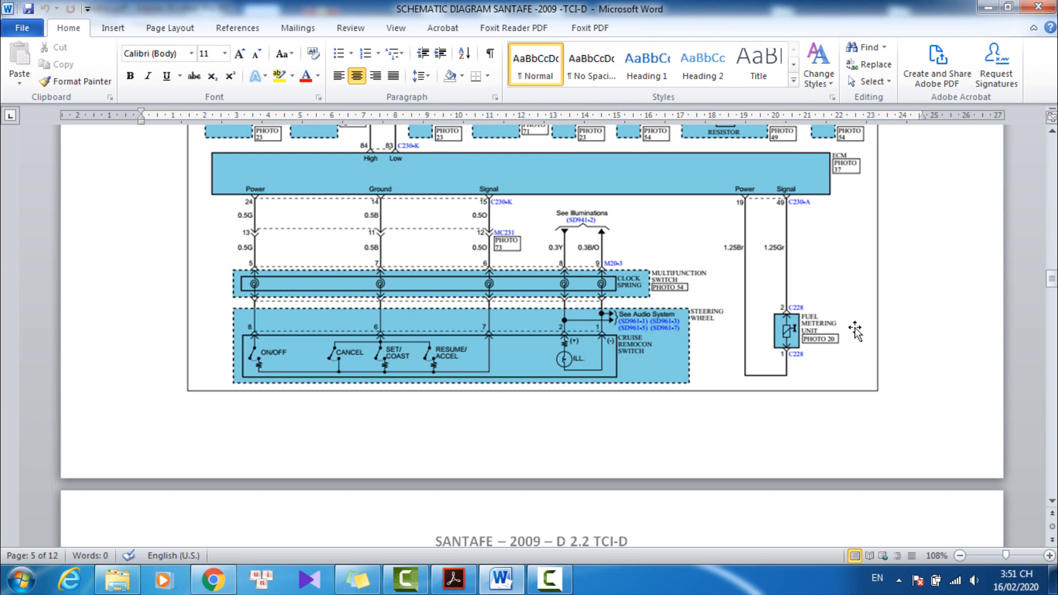
pyautogui.moveTo(857, 324)
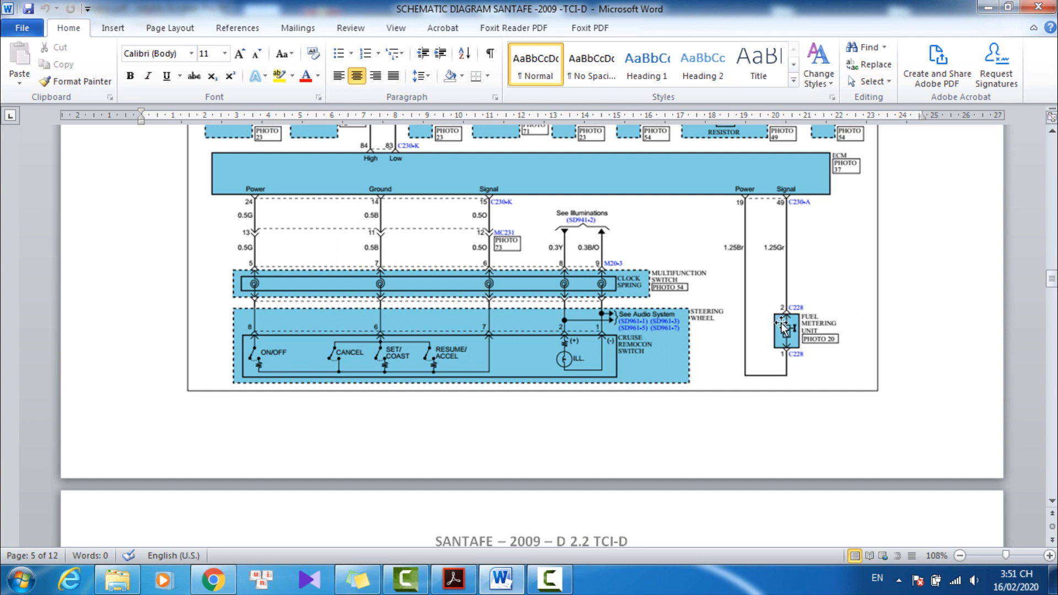
pyautogui.moveTo(795, 329)
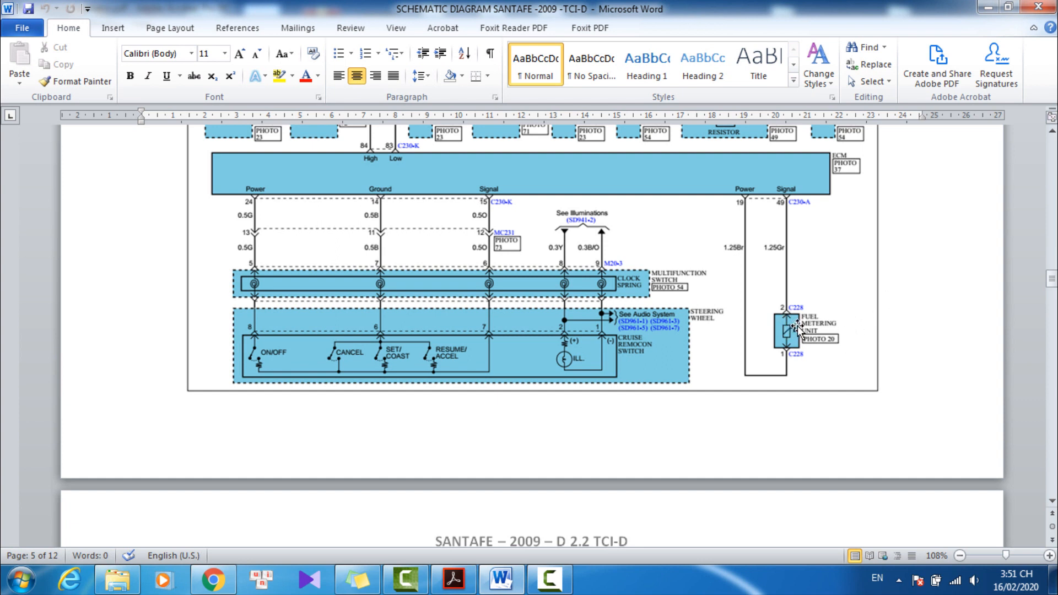